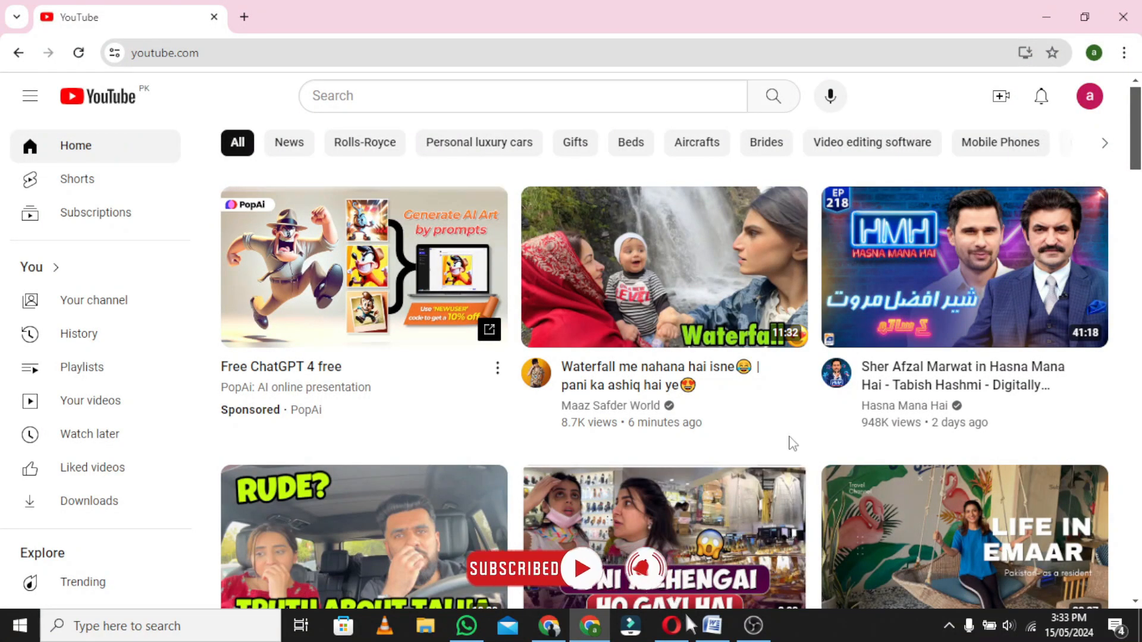
Show Chrome DevTools beside the YouTube page with its Elements panel (Ctrl+Shift+I)
key(ctrl+shift+i)
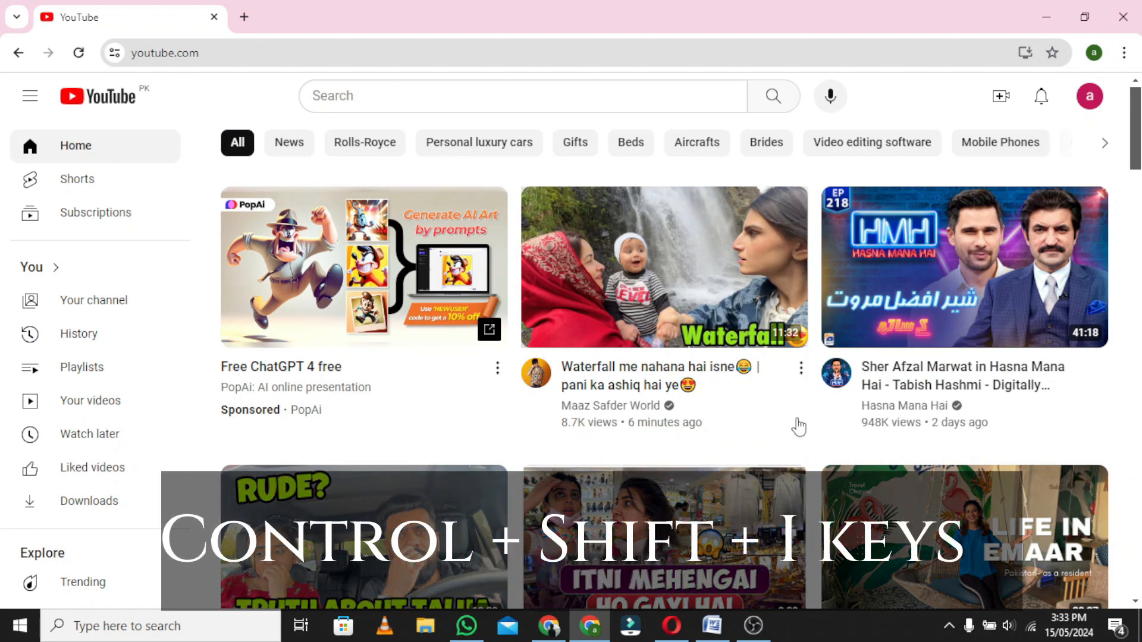
key(ctrl+shift+i)
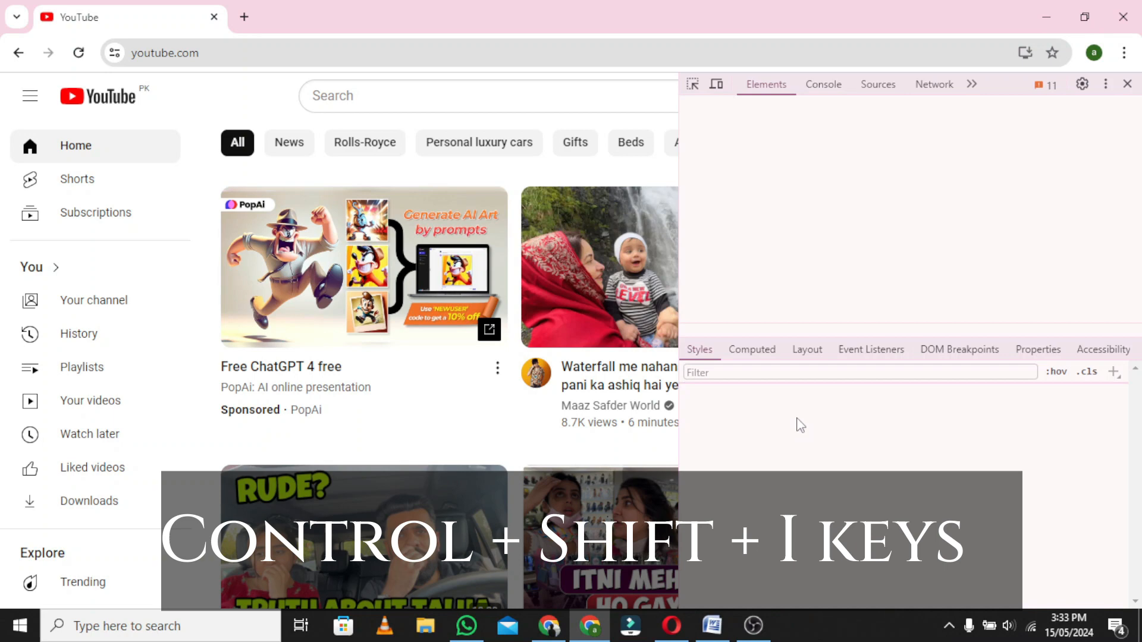
key(ctrl+shift+i)
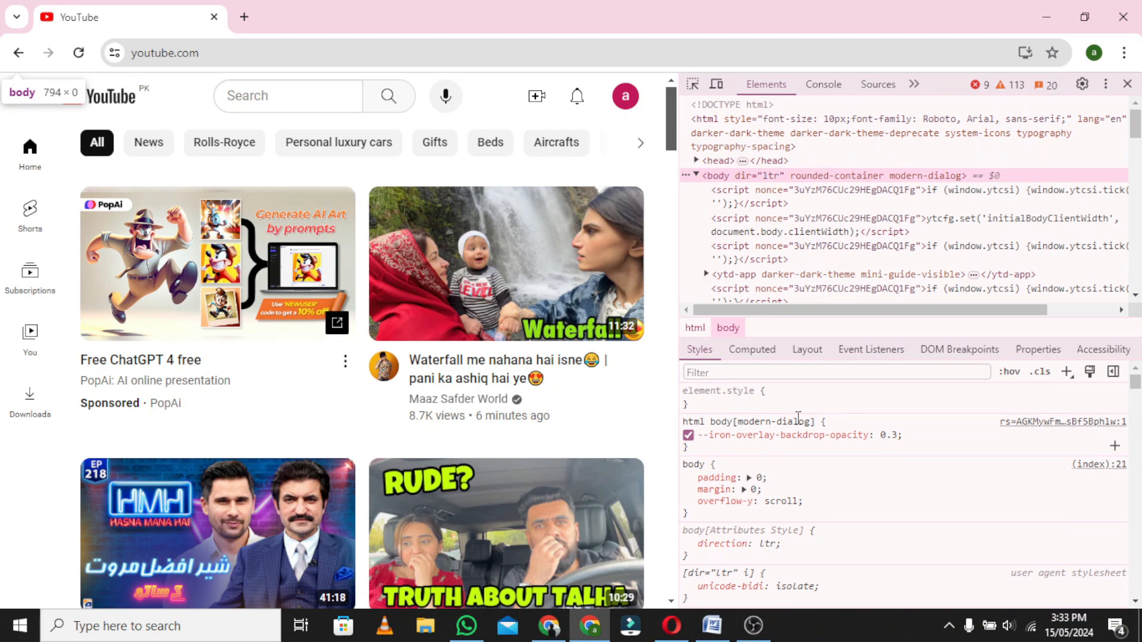
Switch DevTools to the Application panel and expand Cookies to list YouTube's cookie domains
click(916, 83)
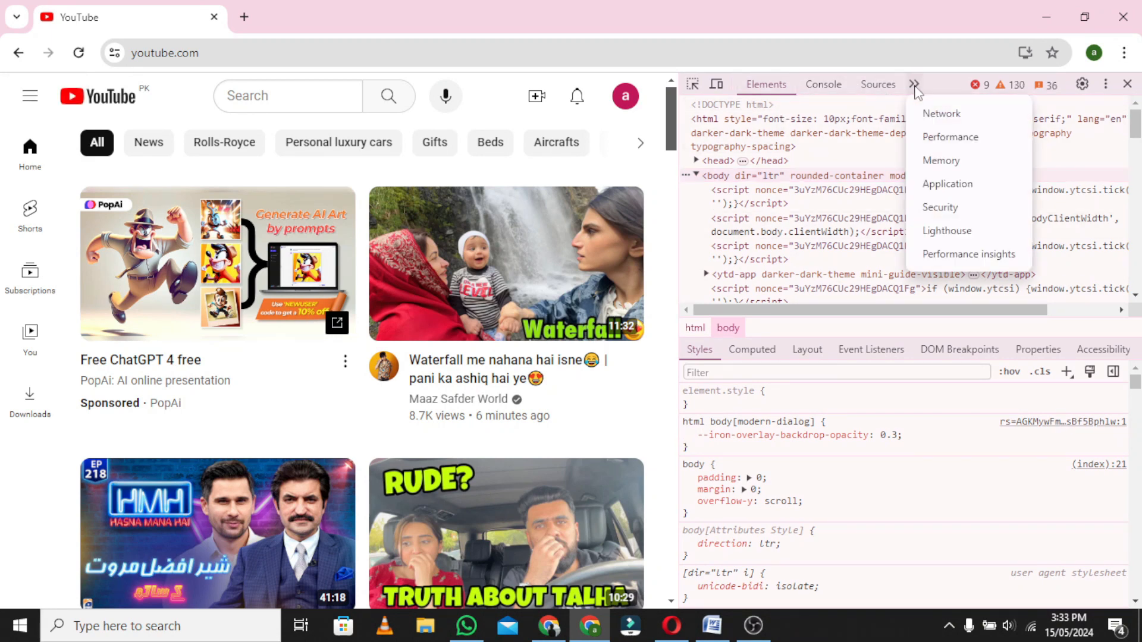
mouse_move(946, 183)
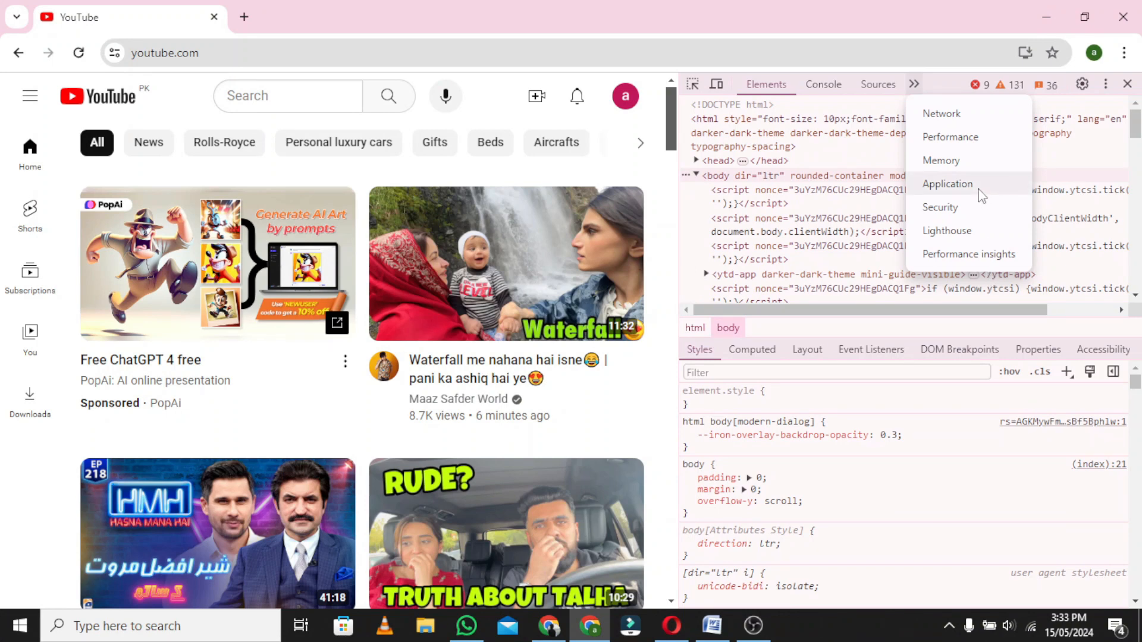
click(947, 183)
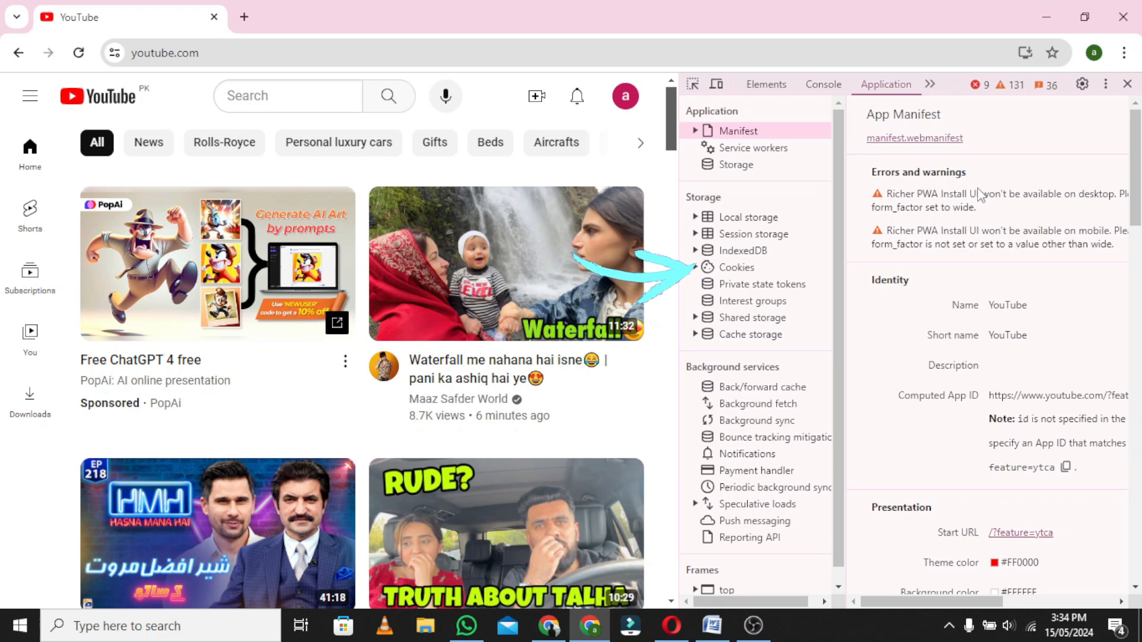
click(739, 268)
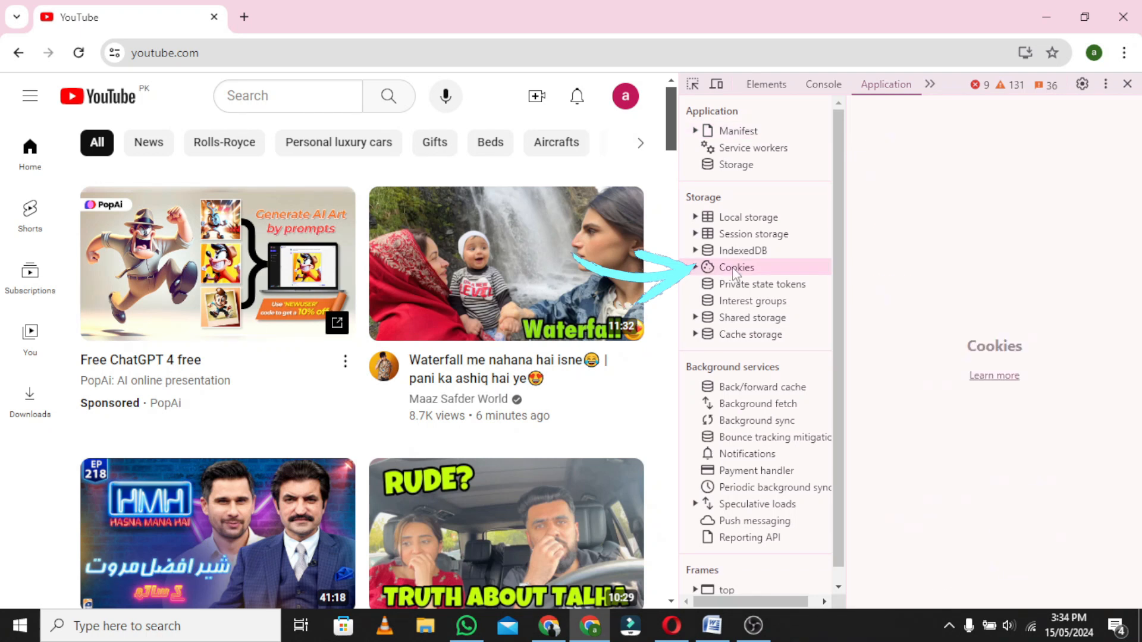
click(736, 267)
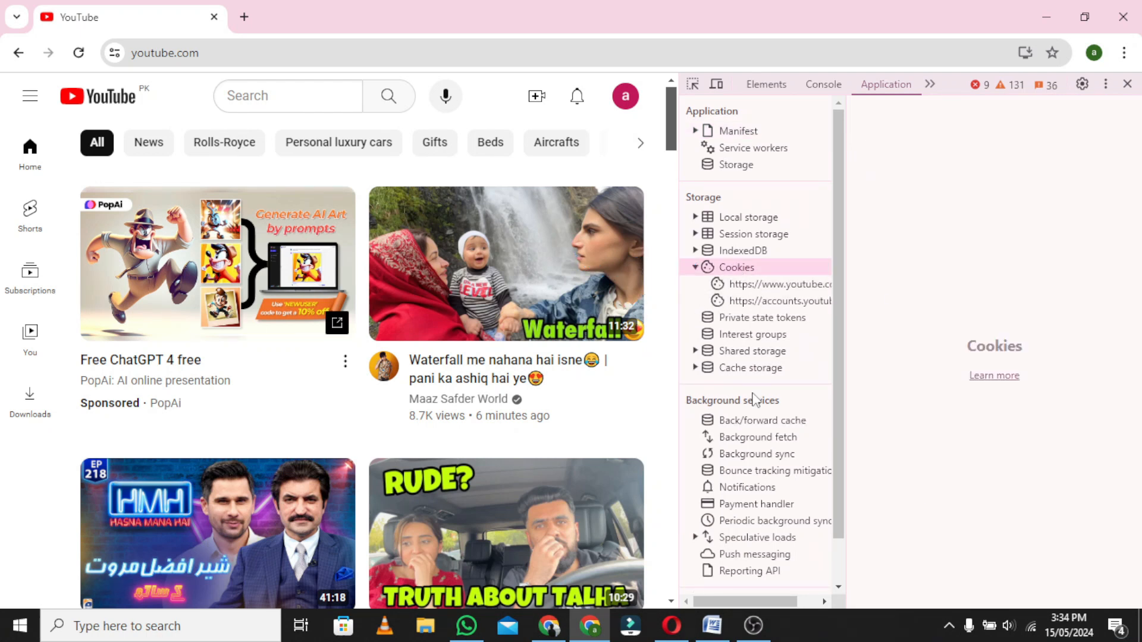
click(764, 284)
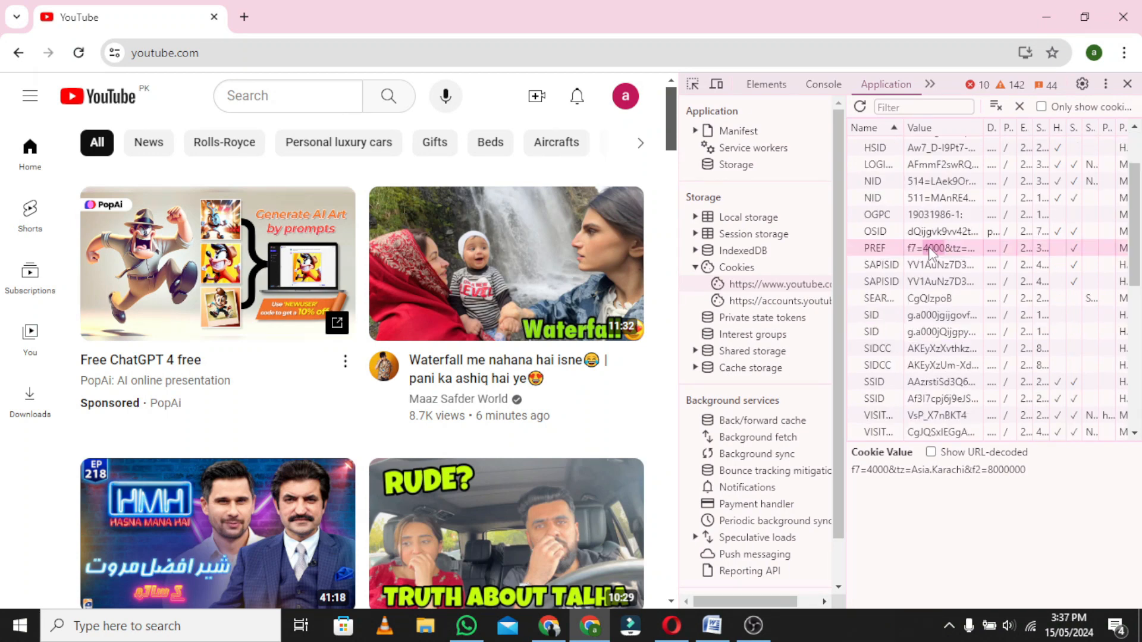
Edit the PREF cookie value to f6=8&tz=Asia.Karachi&f2=8000000 and close DevTools
click(942, 247)
text(6)
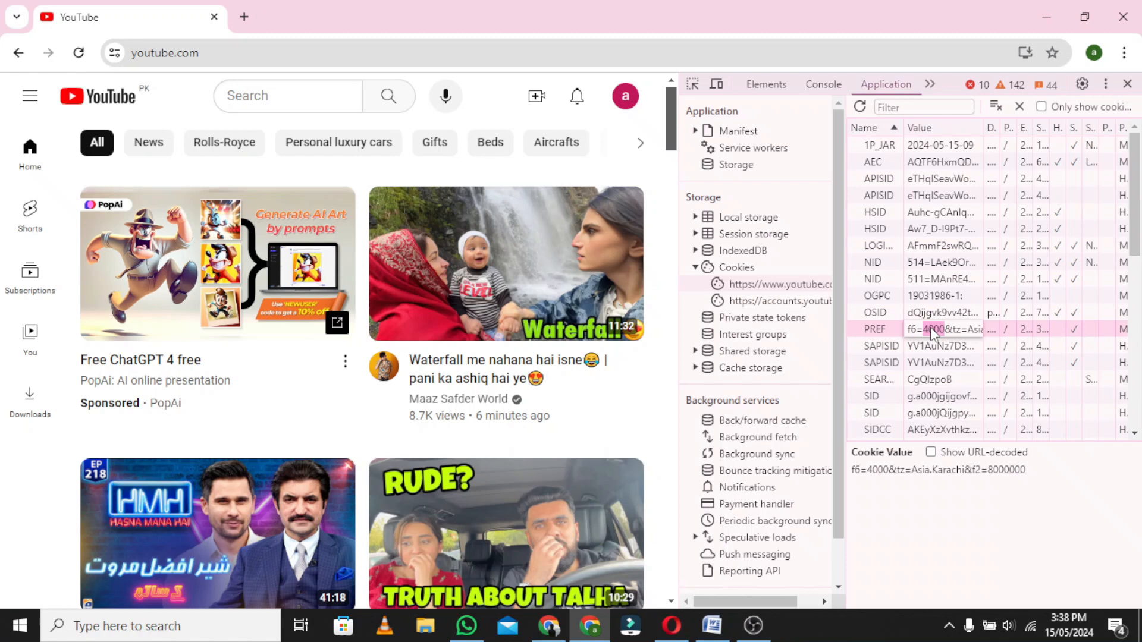
double_click(939, 329)
text(8)
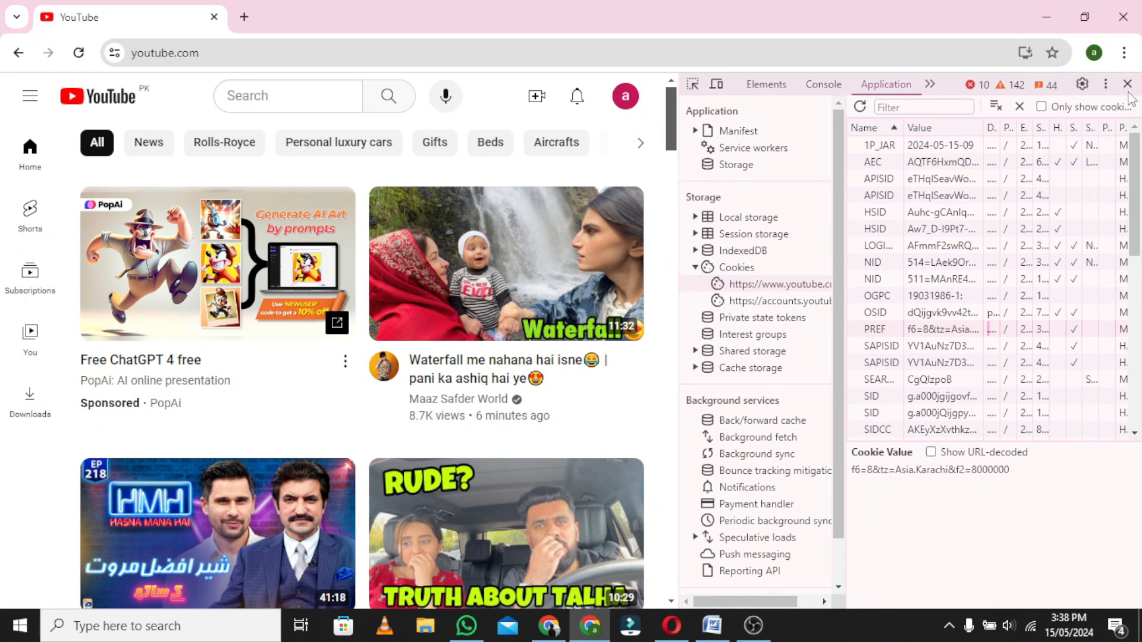
click(1127, 83)
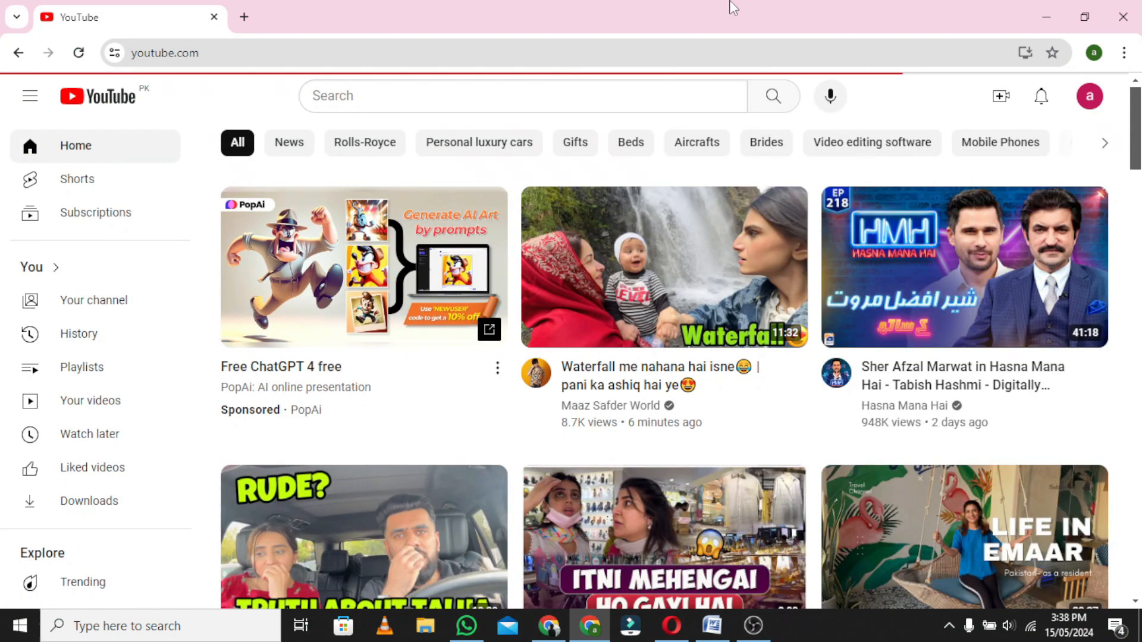